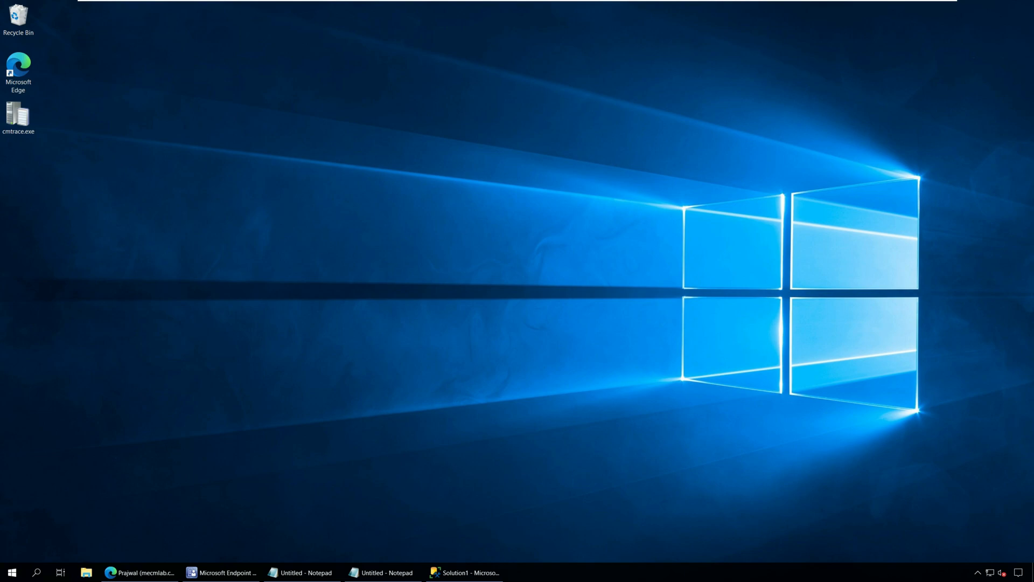
# Start a new query against the CM_IND database from Object Explorer in SSMS.
pyautogui.click(465, 572)
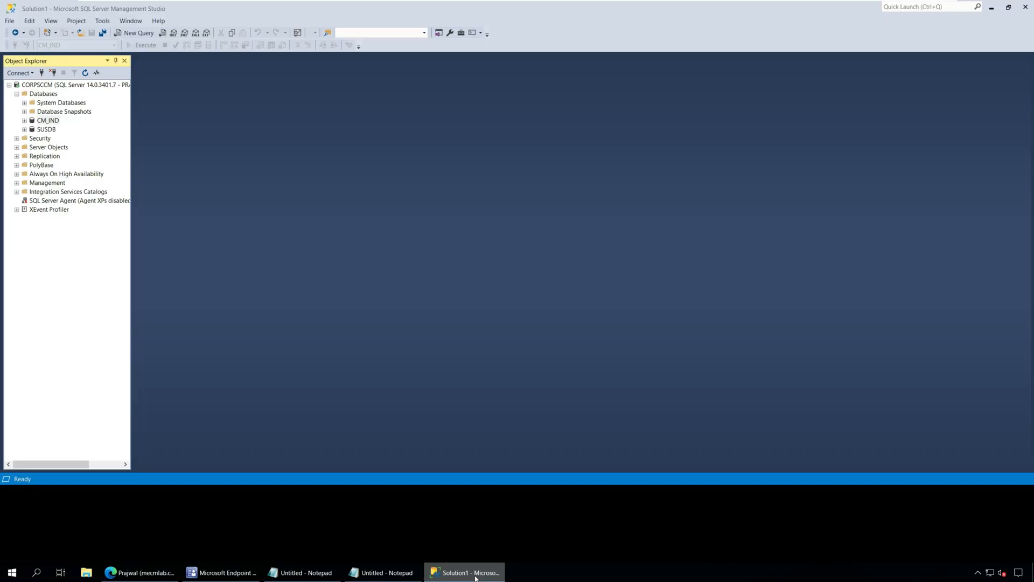
pyautogui.click(48, 119)
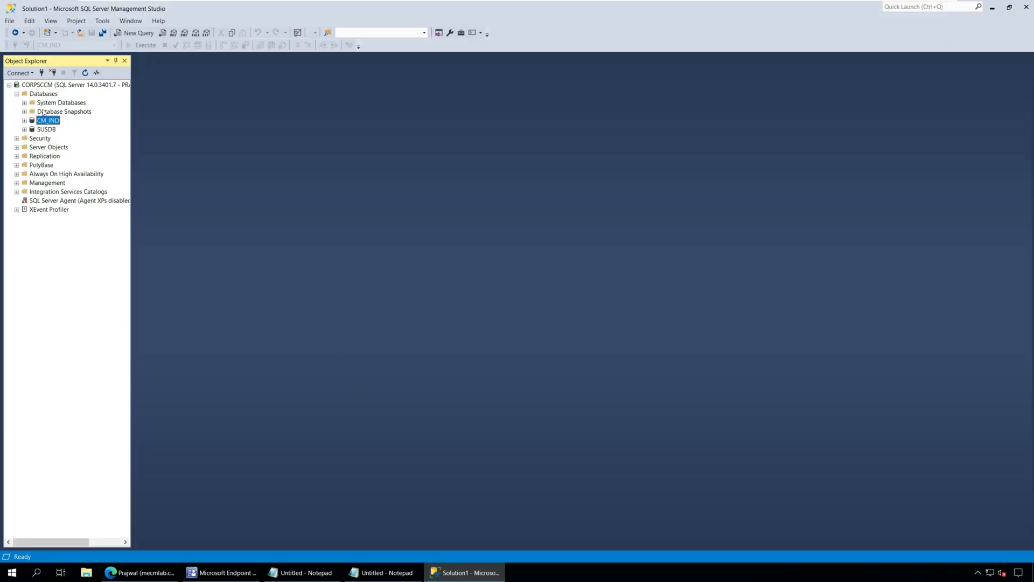
pyautogui.rightClick(46, 121)
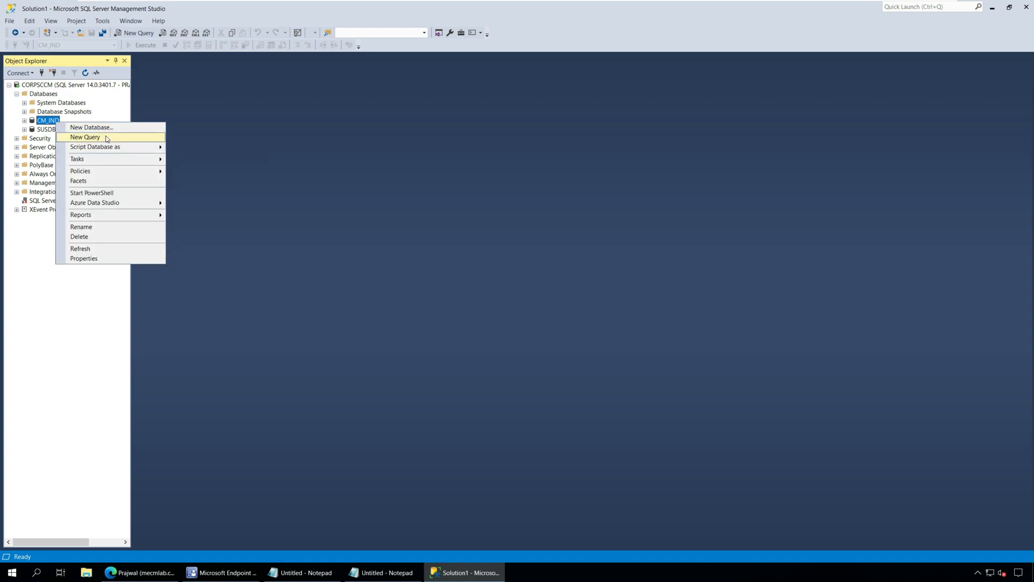
pyautogui.click(84, 137)
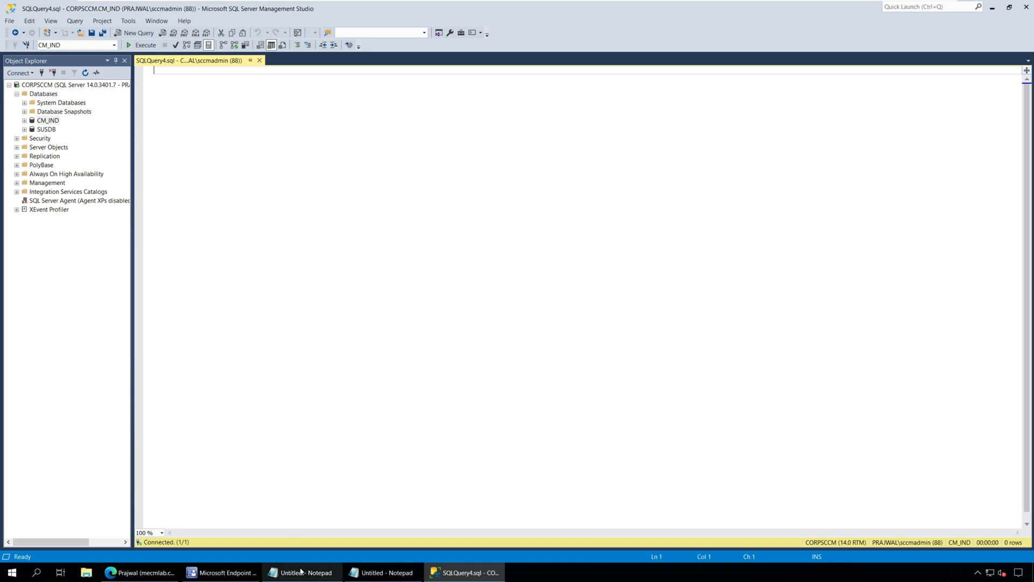
# Paste the OS version query joining v_r_system and v_gs_operating_system from Notepad and execute it.
pyautogui.click(300, 572)
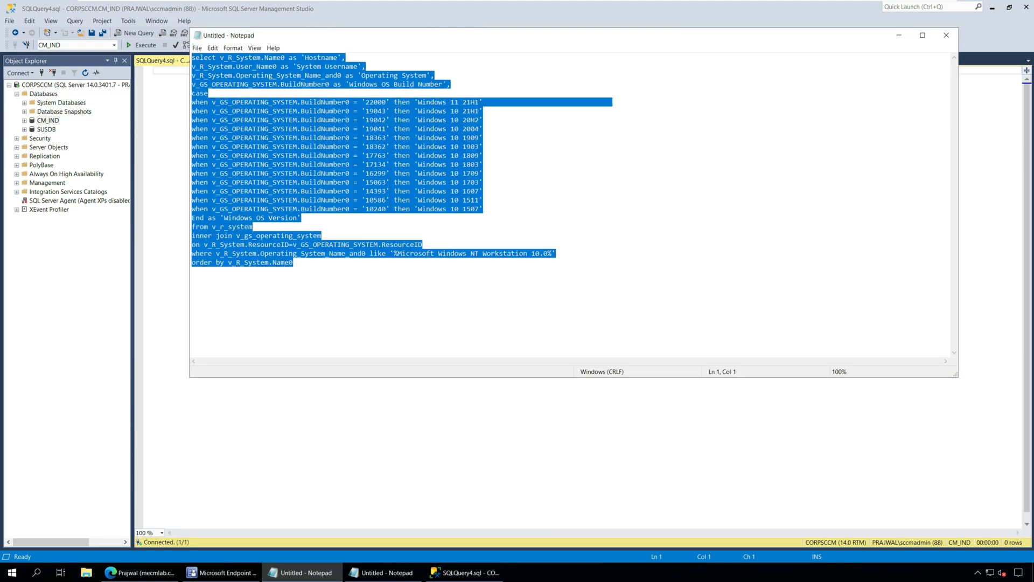
pyautogui.click(463, 572)
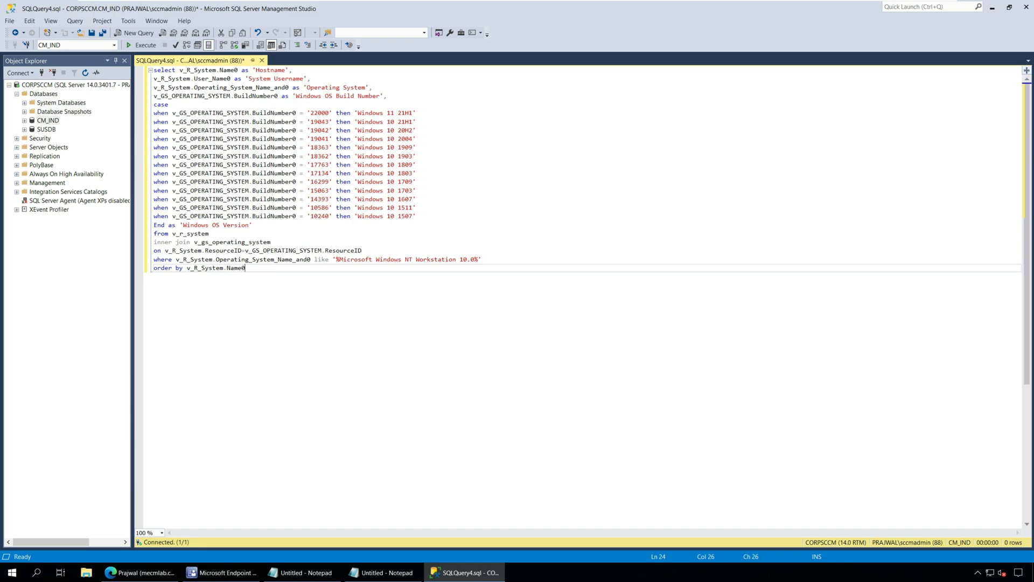
pyautogui.click(143, 45)
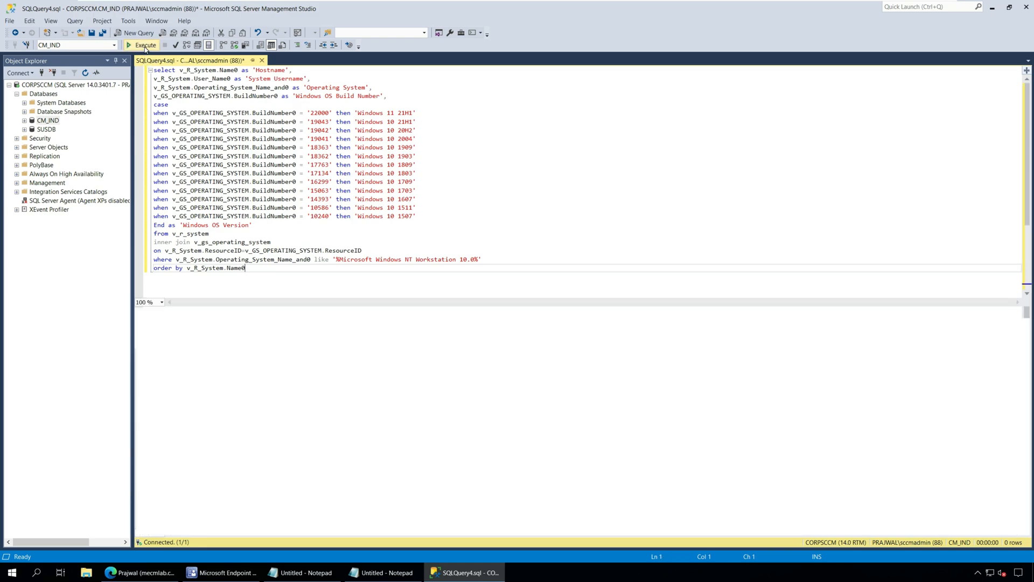
pyautogui.click(142, 45)
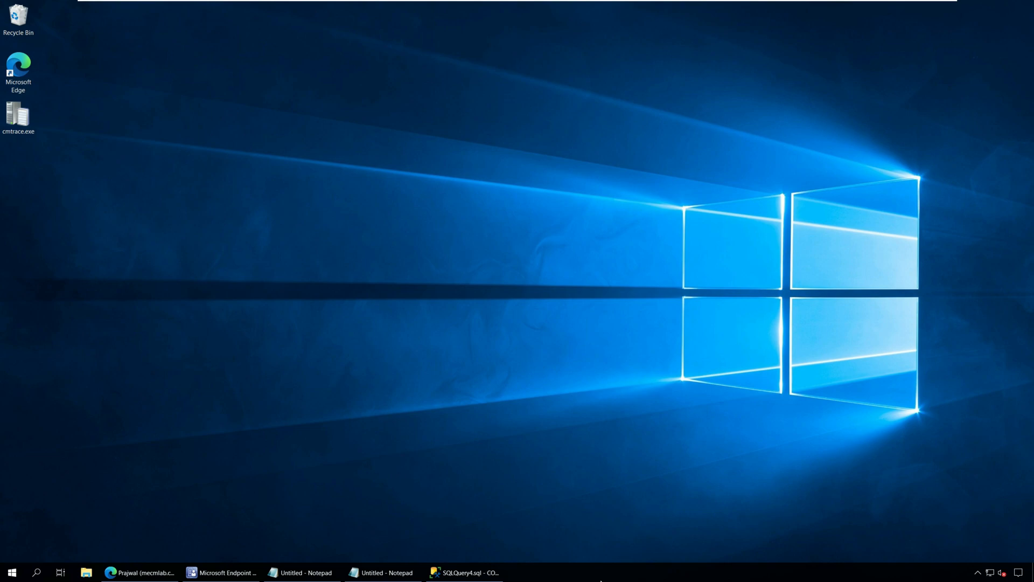
# Launch CMPivot for the All Desktop and Server Clients device collection.
pyautogui.click(222, 573)
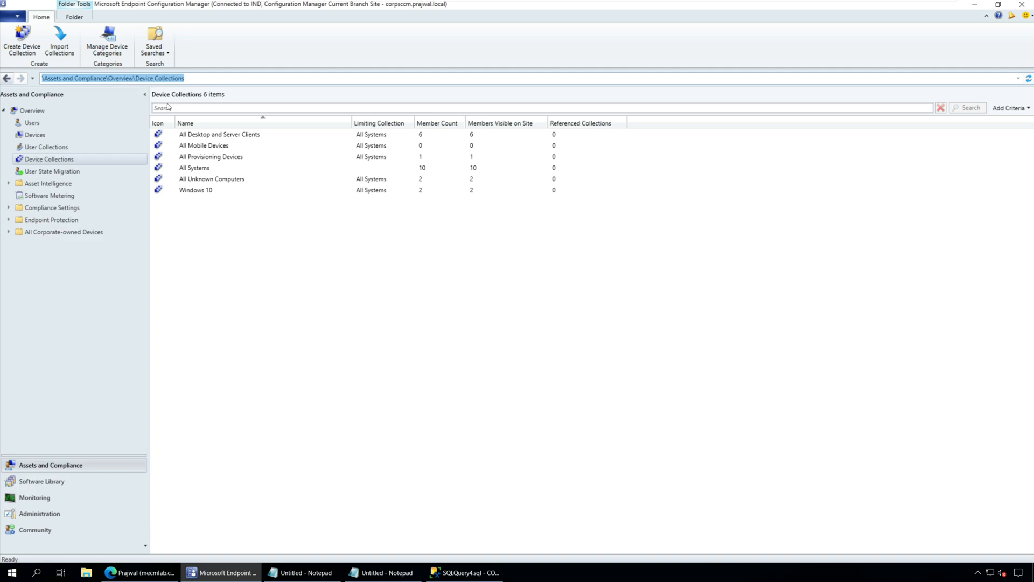
pyautogui.moveTo(269, 269)
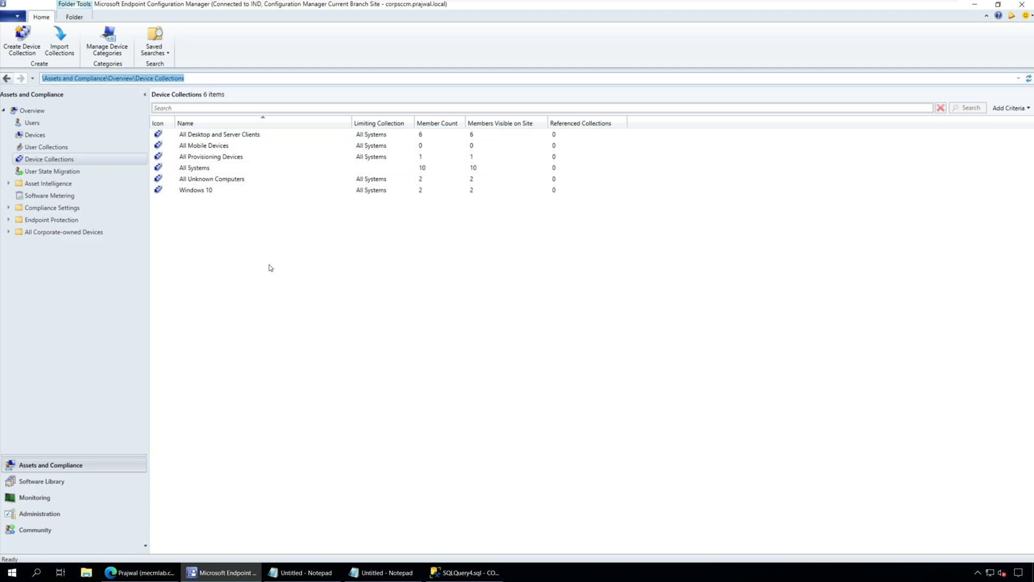
pyautogui.click(219, 135)
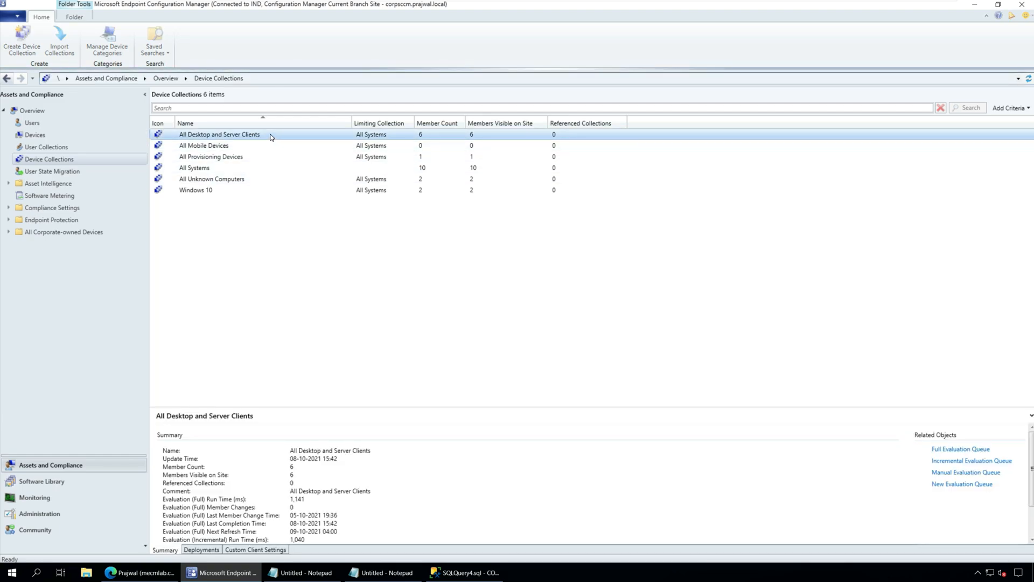
pyautogui.click(219, 134)
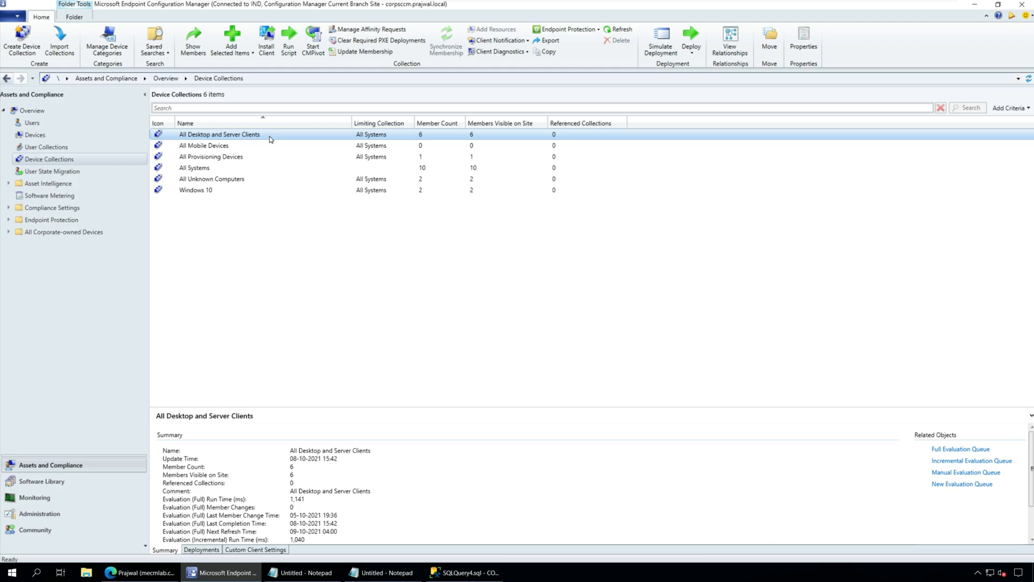
pyautogui.rightClick(218, 133)
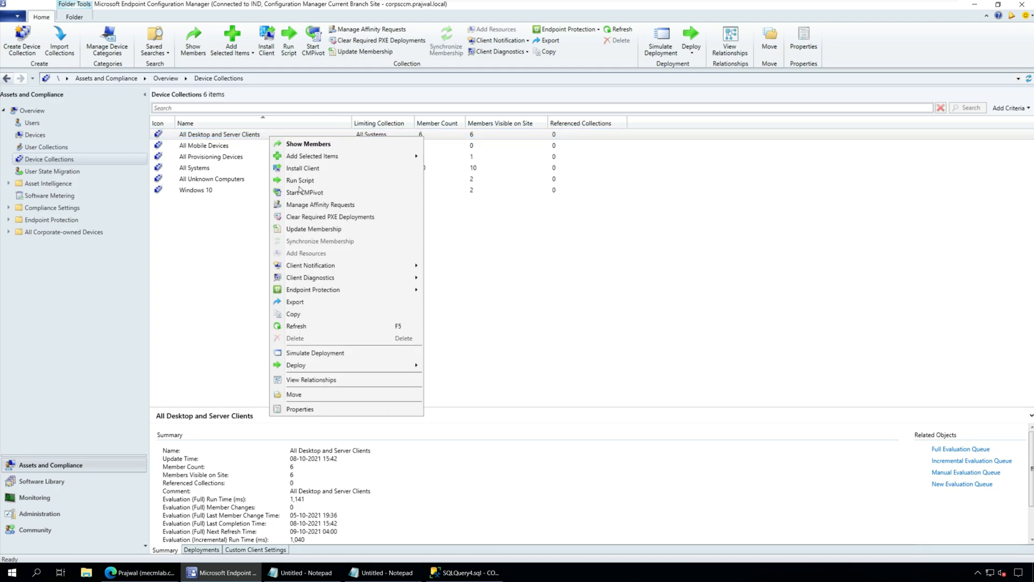
pyautogui.click(305, 192)
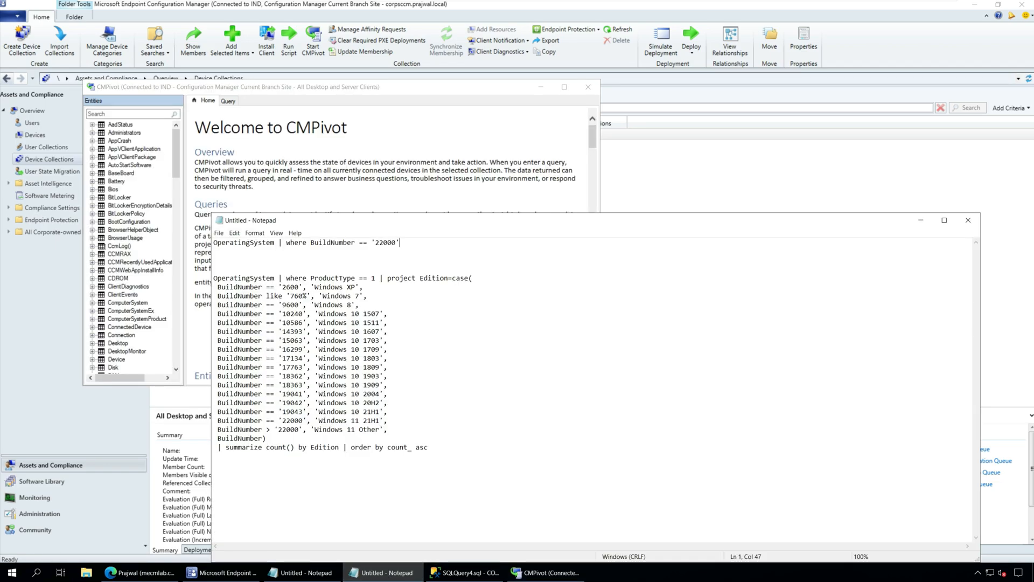
# Run the CMPivot query OperatingSystem | where BuildNumber == '22000', returning the two Windows 11 devices.
pyautogui.rightClick(307, 242)
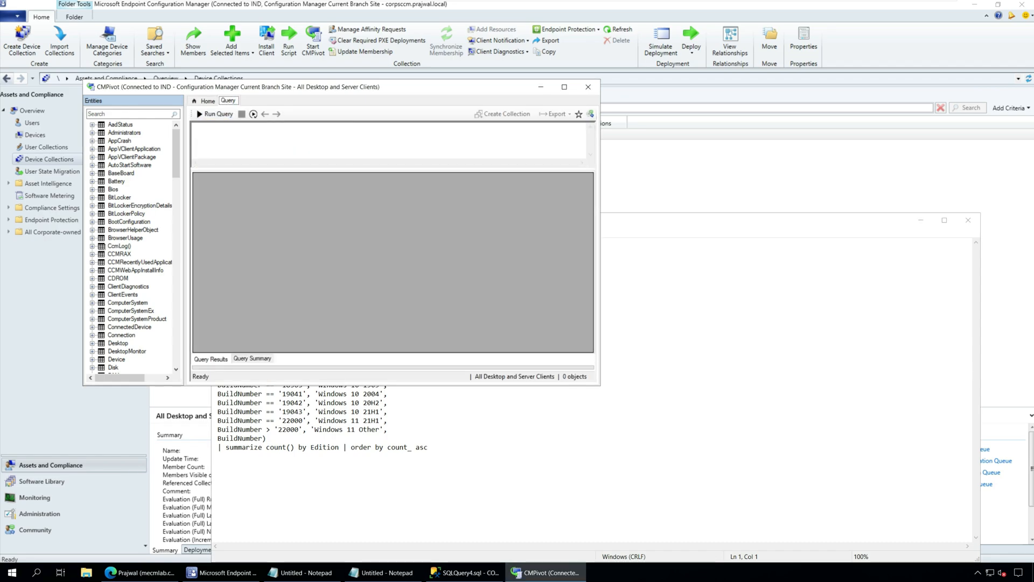
pyautogui.write("OperatingSystem | where BuildNumber == '22000'")
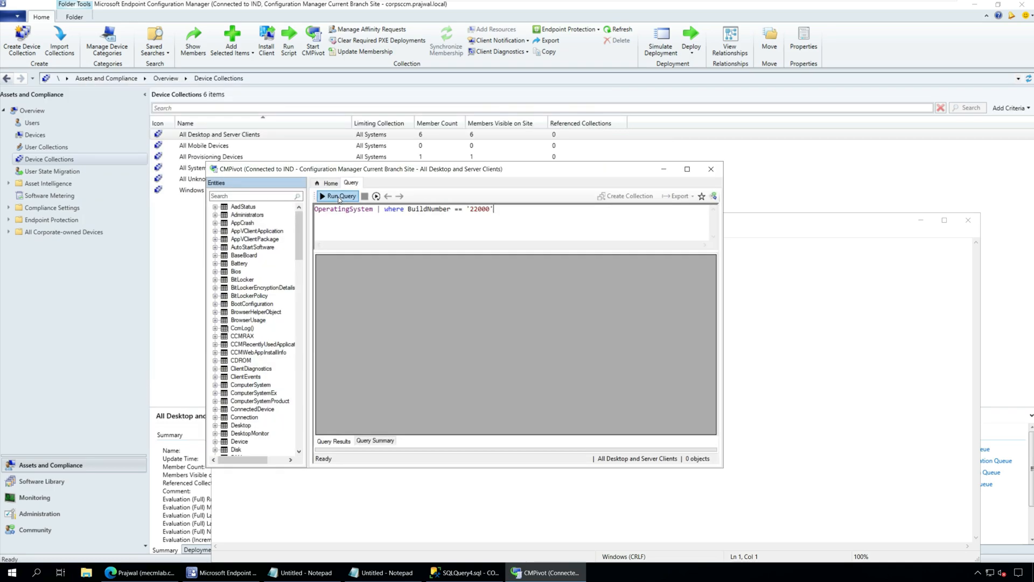
pyautogui.click(337, 196)
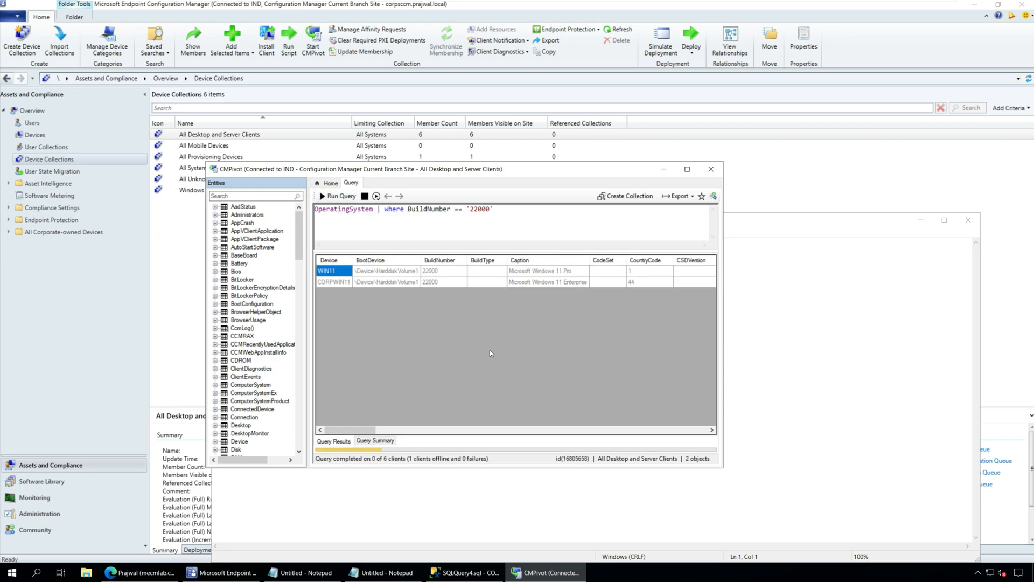
pyautogui.click(333, 281)
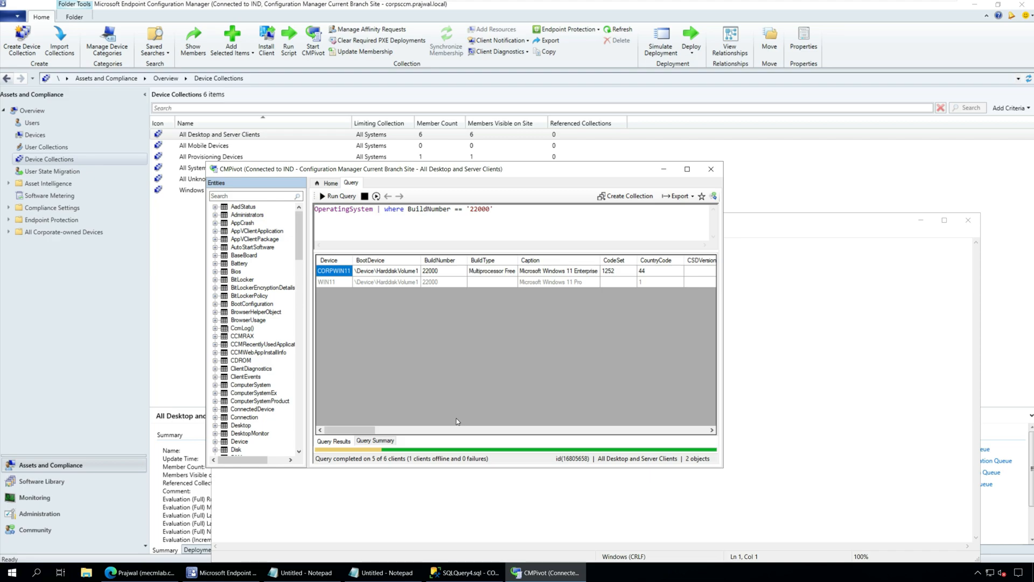
pyautogui.moveTo(459, 425)
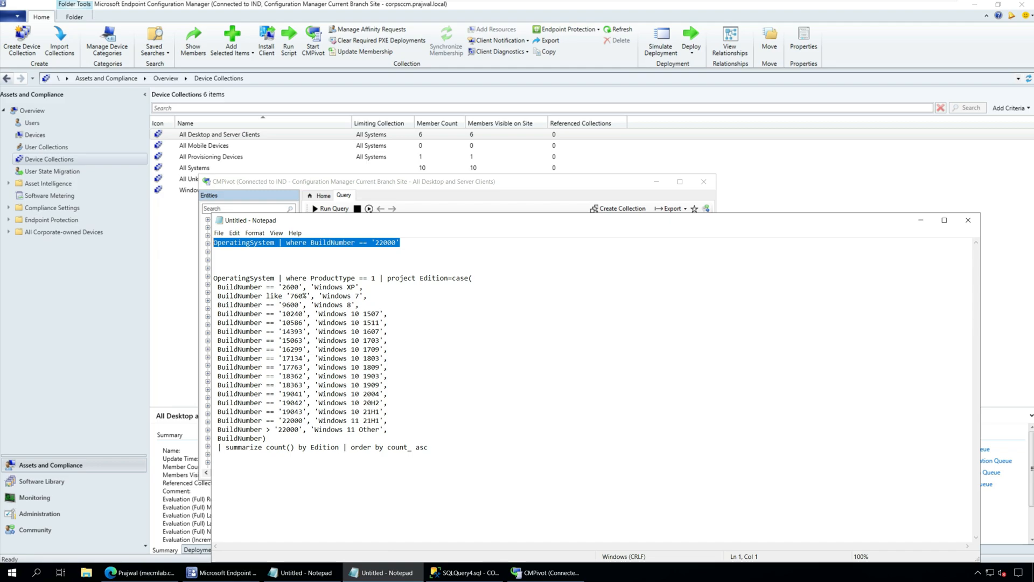
# Run the edition summarize query, giving counts for Windows 10 21H1 and Windows 11 21H1.
pyautogui.rightClick(297, 330)
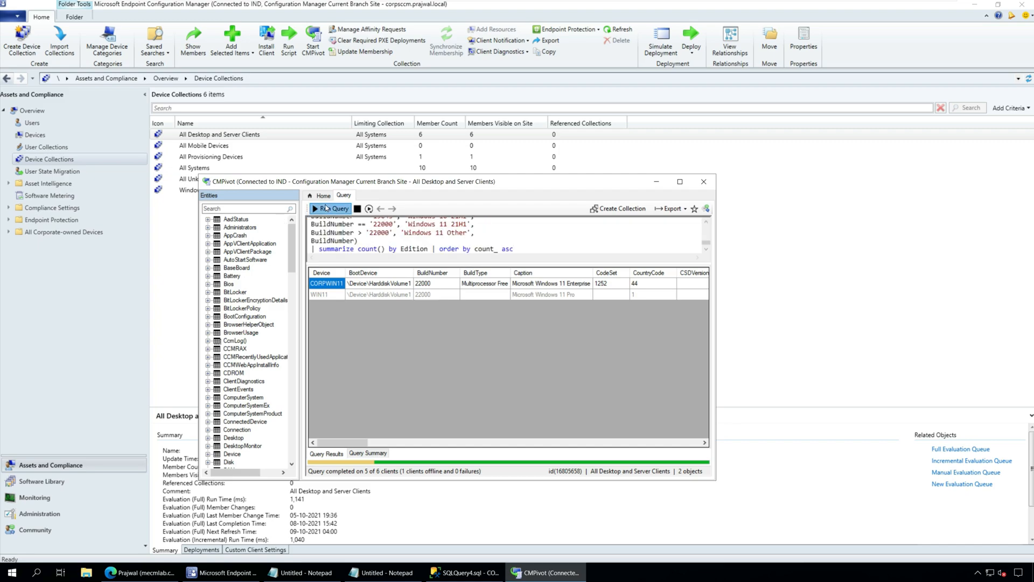
pyautogui.click(333, 208)
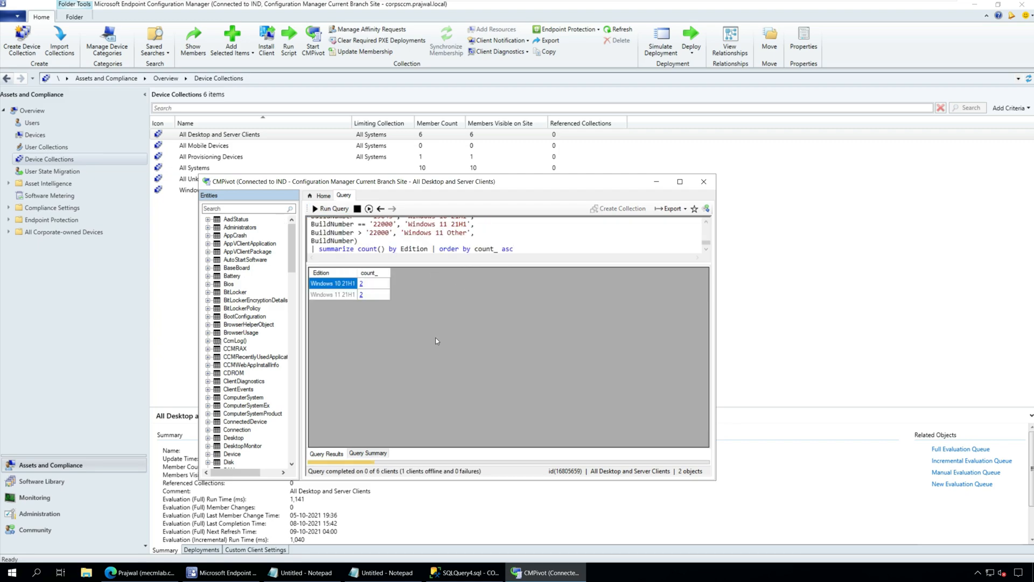